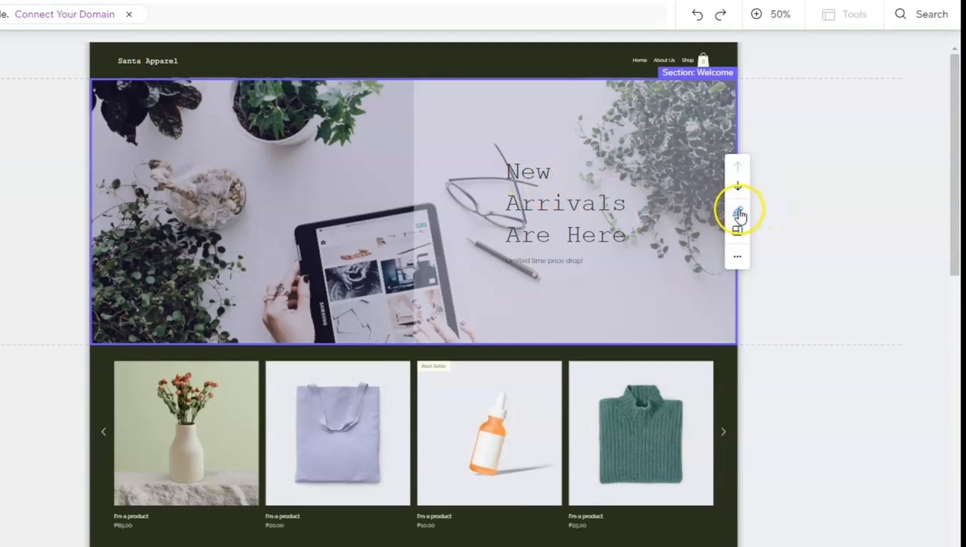
Start Quick Edit on the Welcome section and select its Title field
left_click(737, 210)
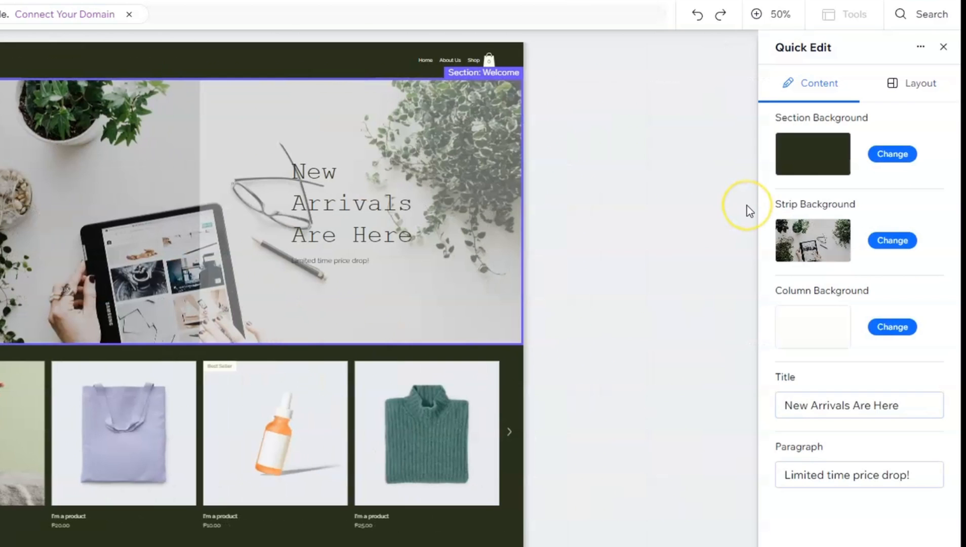
left_click(857, 404)
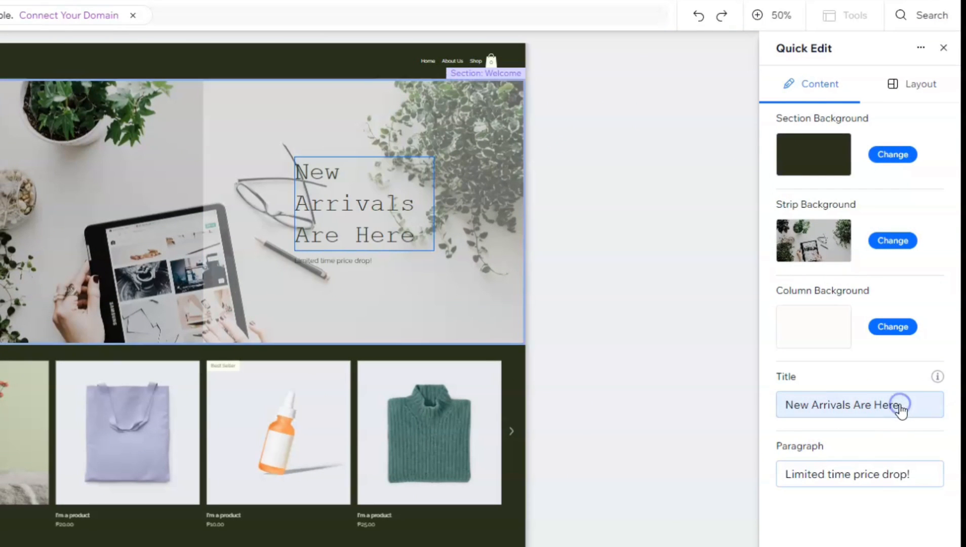
Retype the hero title as 'New Arrivals Coming Up' and select the heading for styling
left_click(859, 405)
type("Coming")
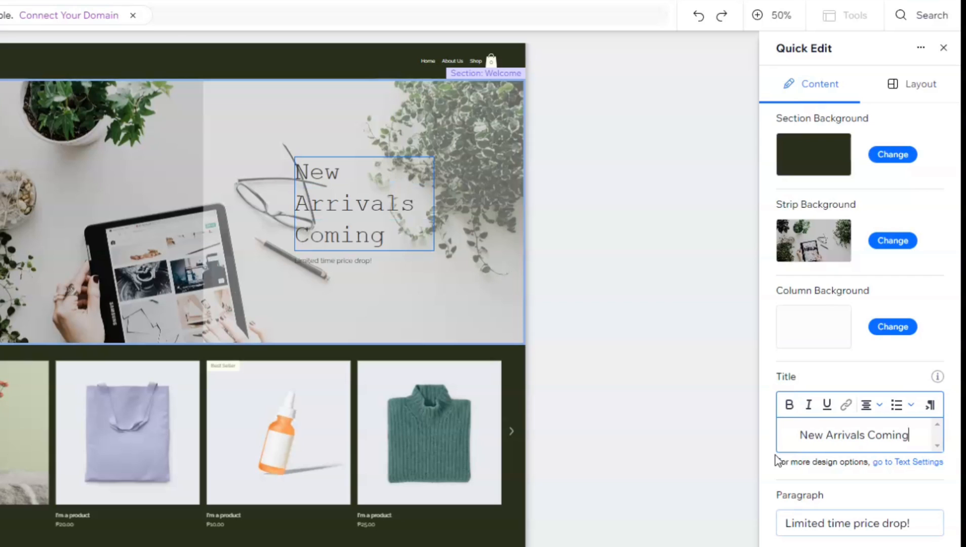
type("Up")
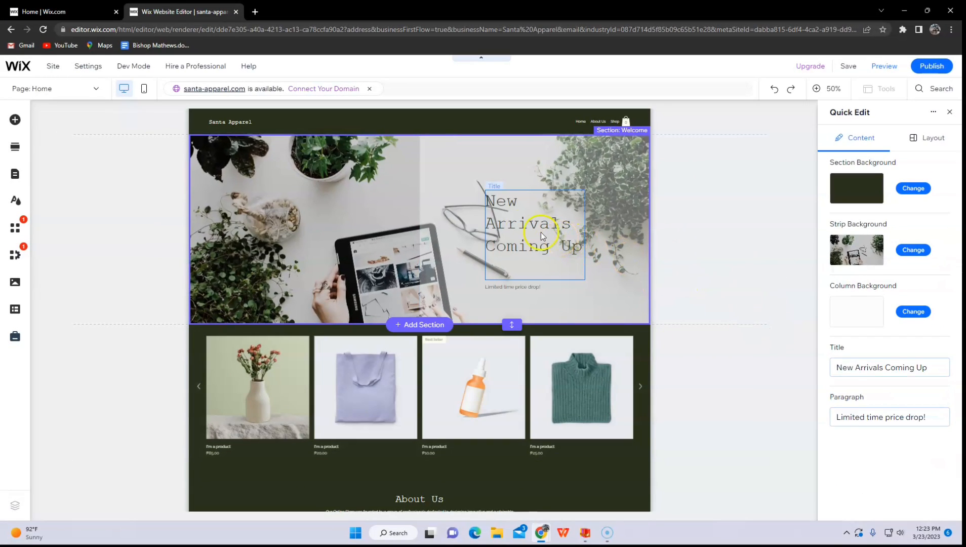
left_click(818, 88)
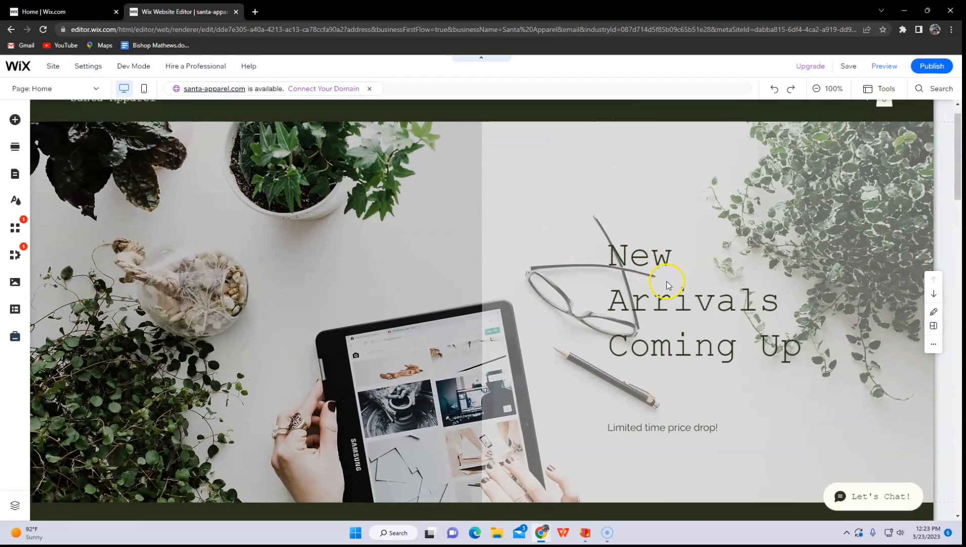
double_click(685, 290)
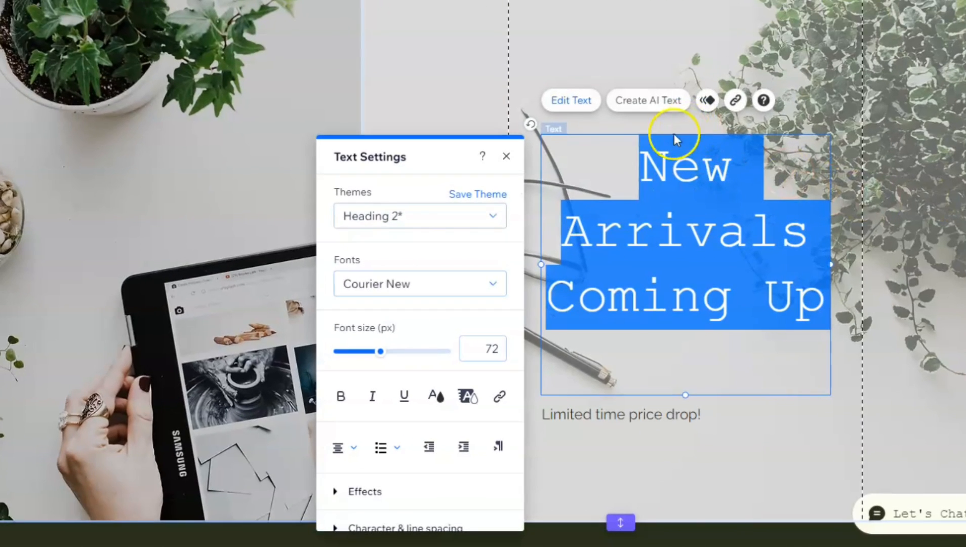
mouse_move(435, 396)
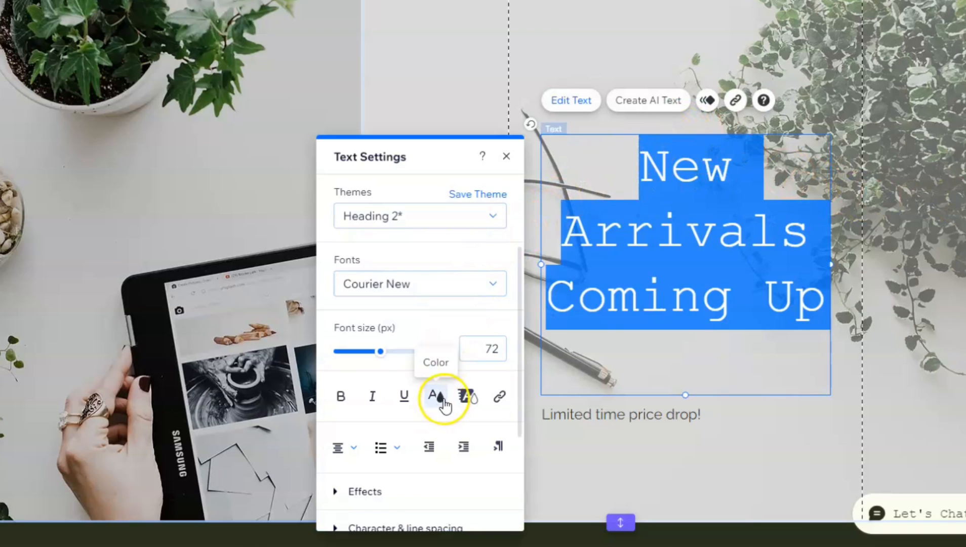
Recolour the heading text, settling on a dark brown theme swatch after trying green and cream
left_click(438, 396)
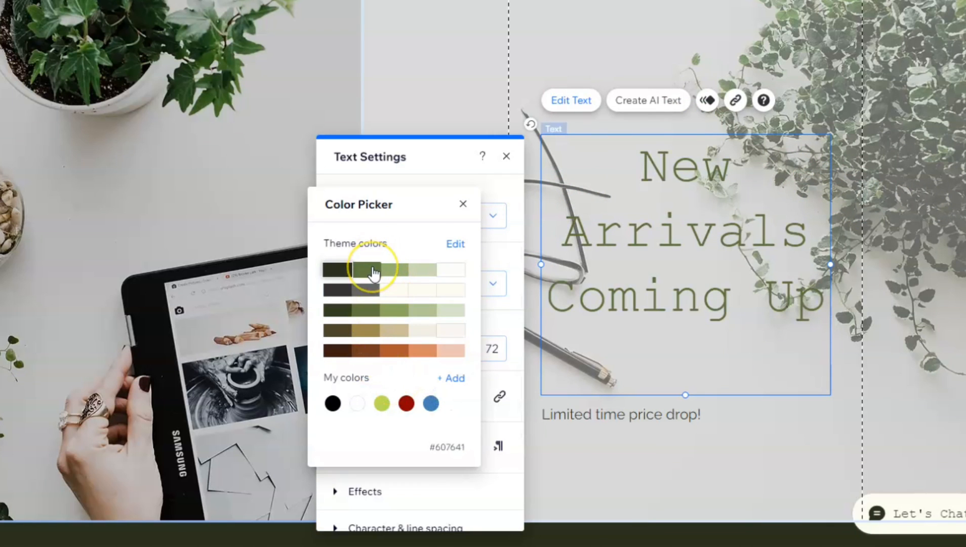
left_click(451, 291)
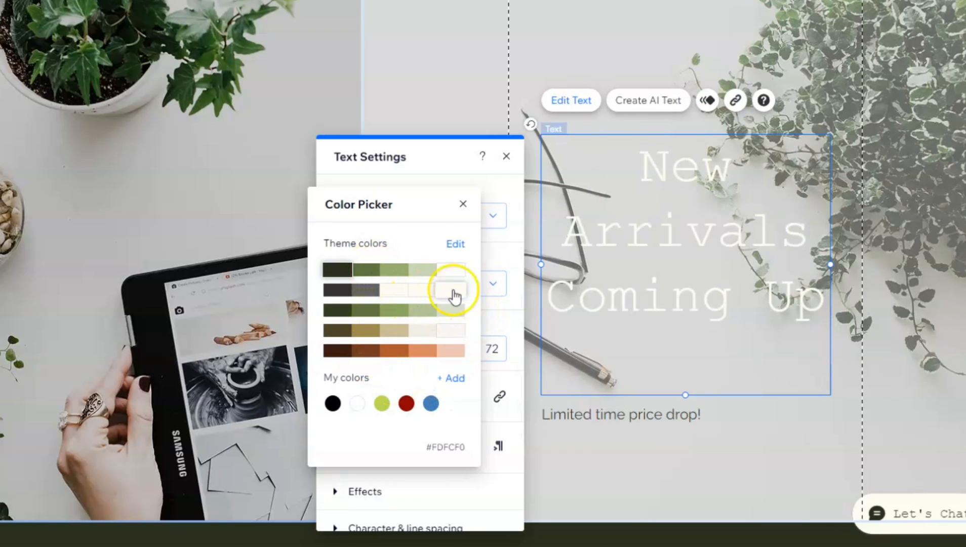
left_click(335, 351)
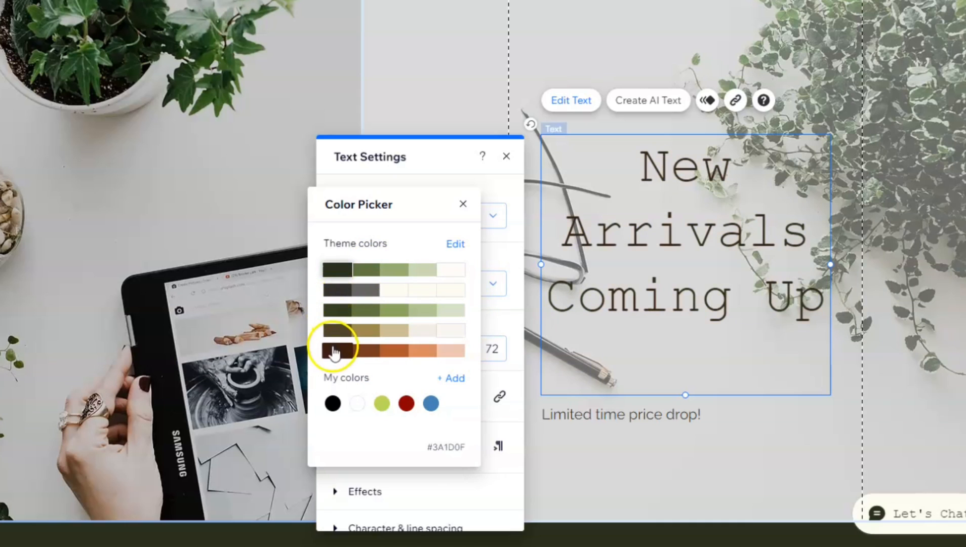
left_click(367, 271)
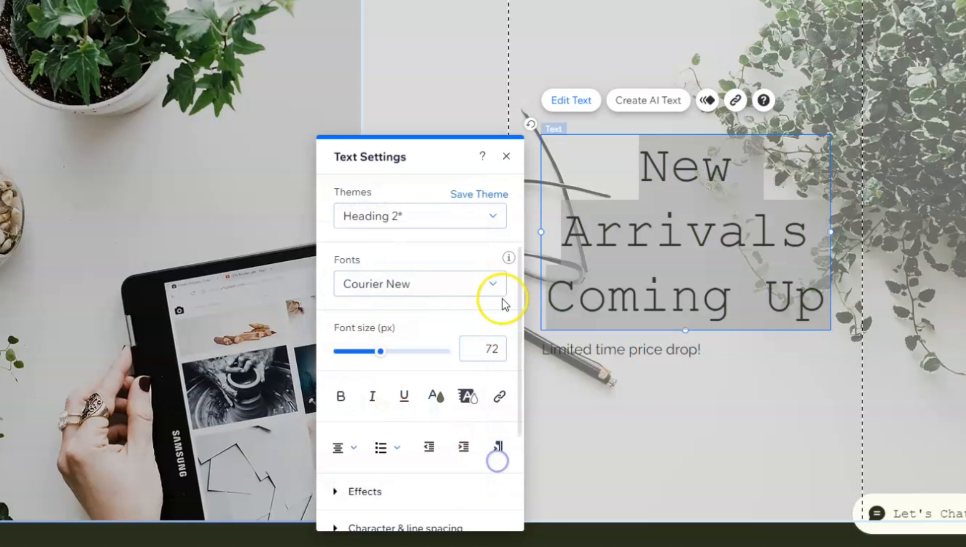
Adjust the heading font size slider down to 62 px
left_click_drag(381, 351, 391, 351)
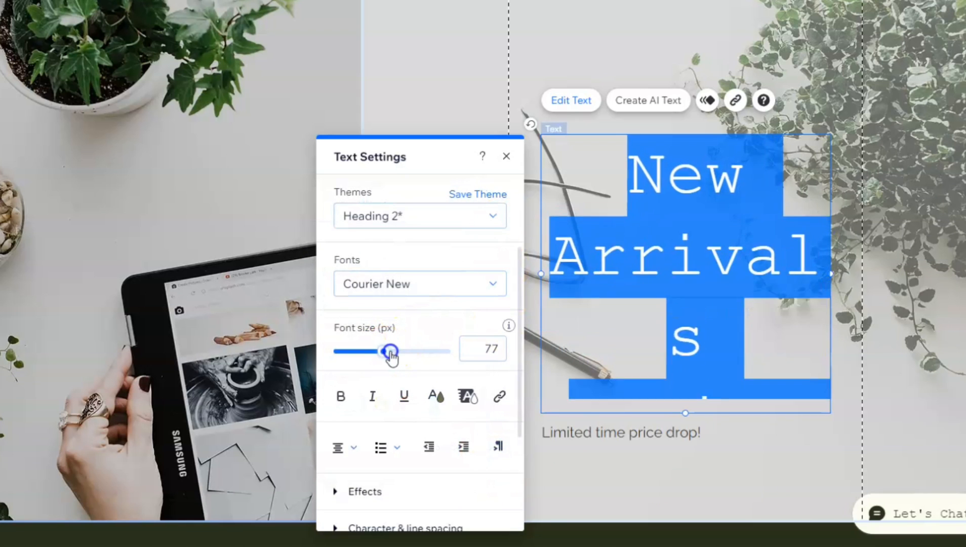
left_click_drag(389, 350, 372, 351)
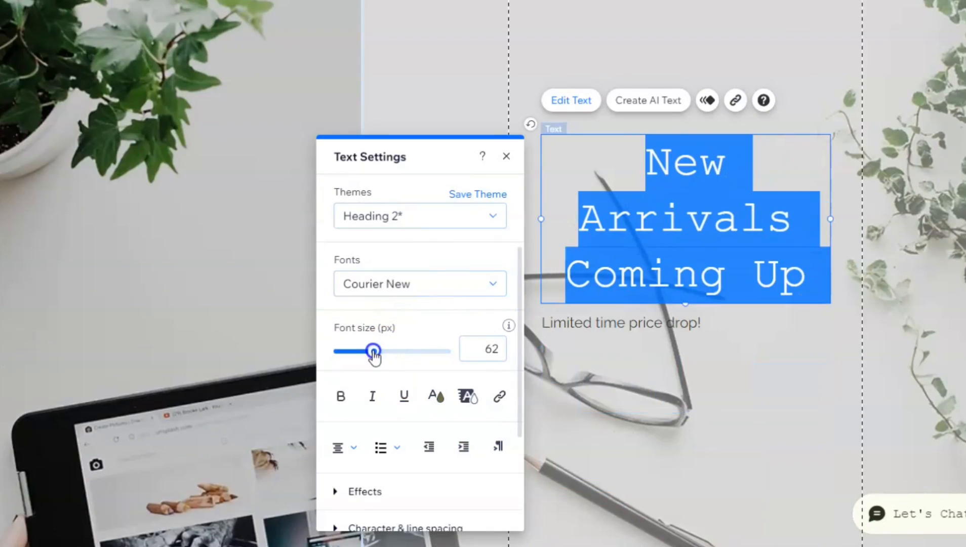